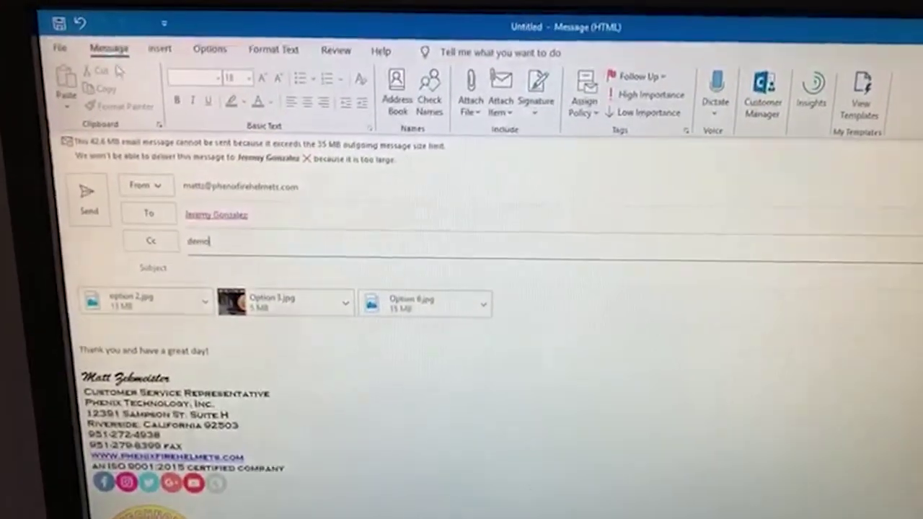
Step: Open the File Info page for the three-image message to reach the Image Attachments resize option
{"action": "left_click", "coordinate": [72, 49]}
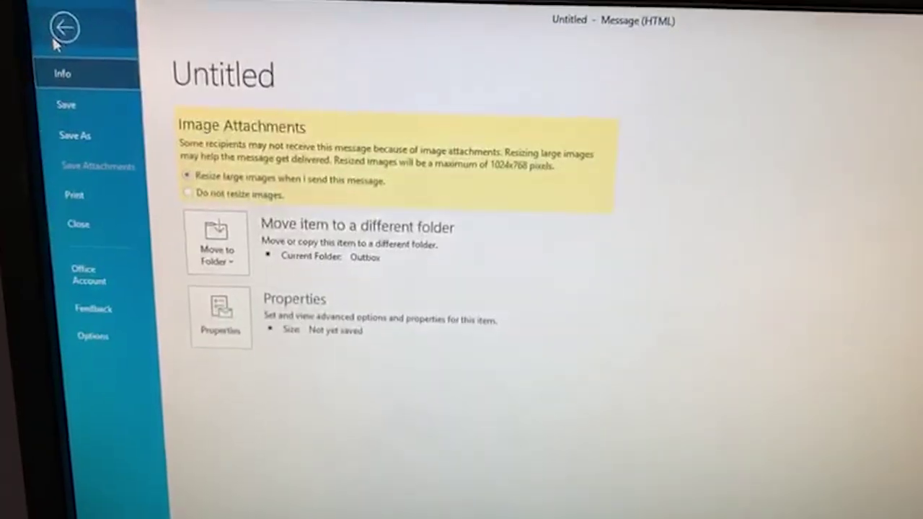